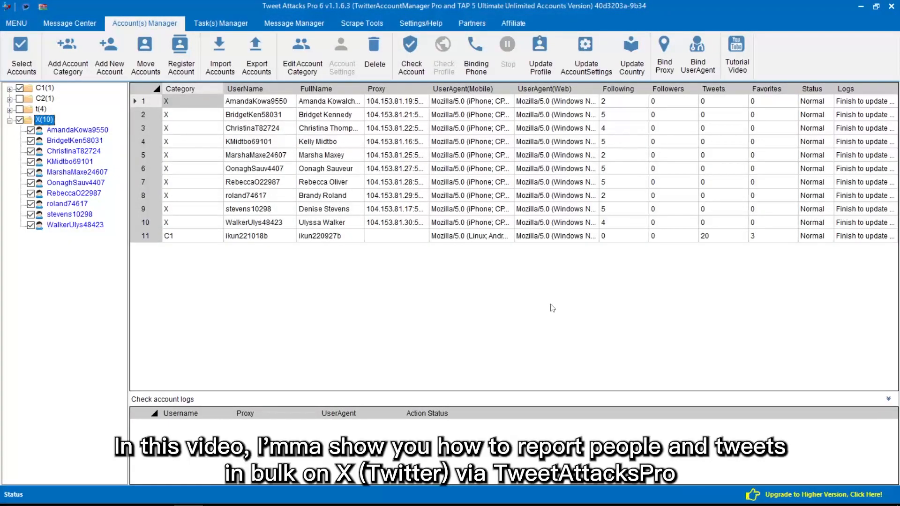
# - Switch to the Task(s) Manager and start creating a new task
pyautogui.click(220, 23)
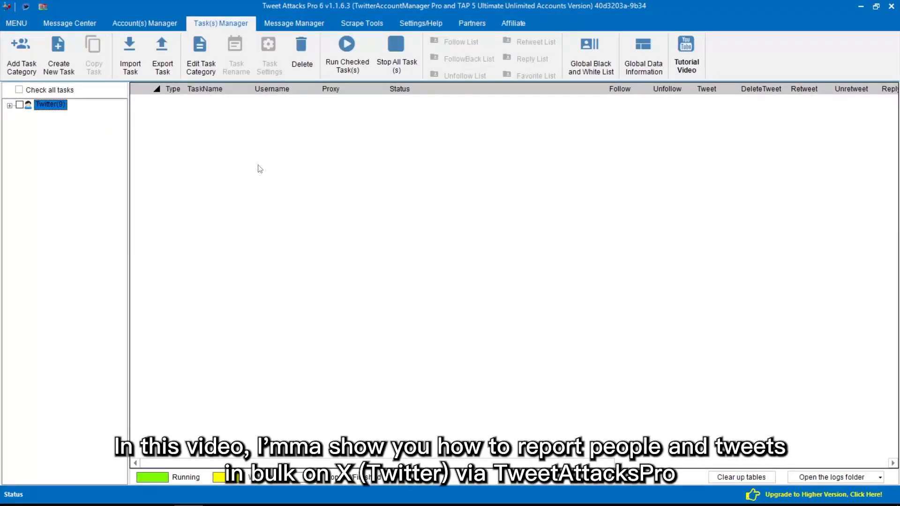
pyautogui.click(58, 56)
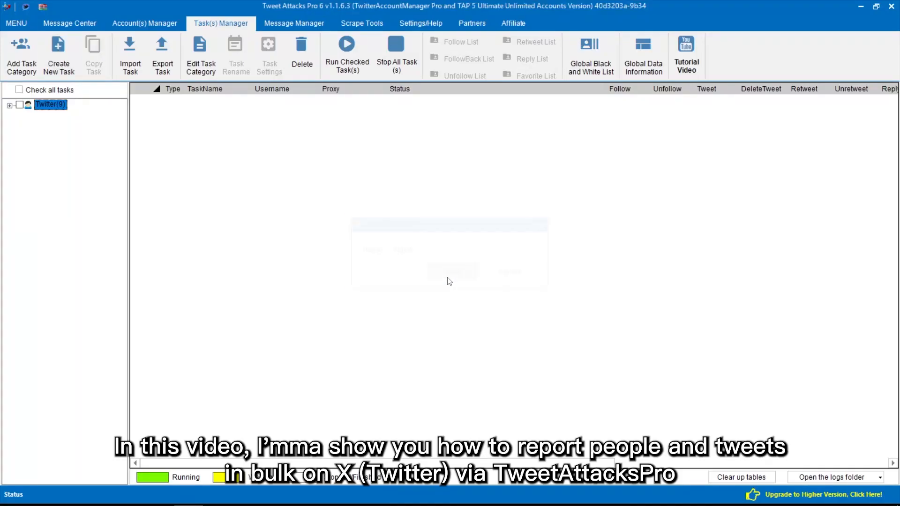
# - Confirm the 'report' task and add an AccountRunThread module with a Search module beneath
pyautogui.click(269, 56)
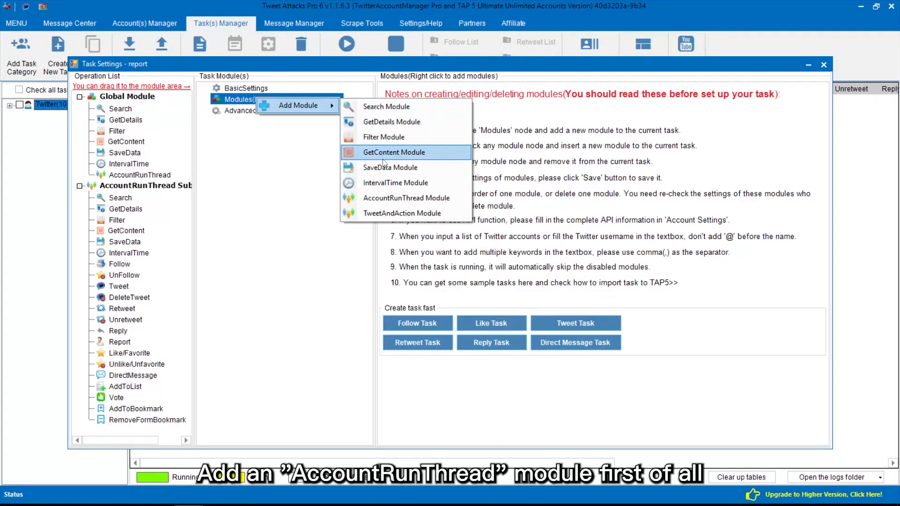
pyautogui.click(407, 198)
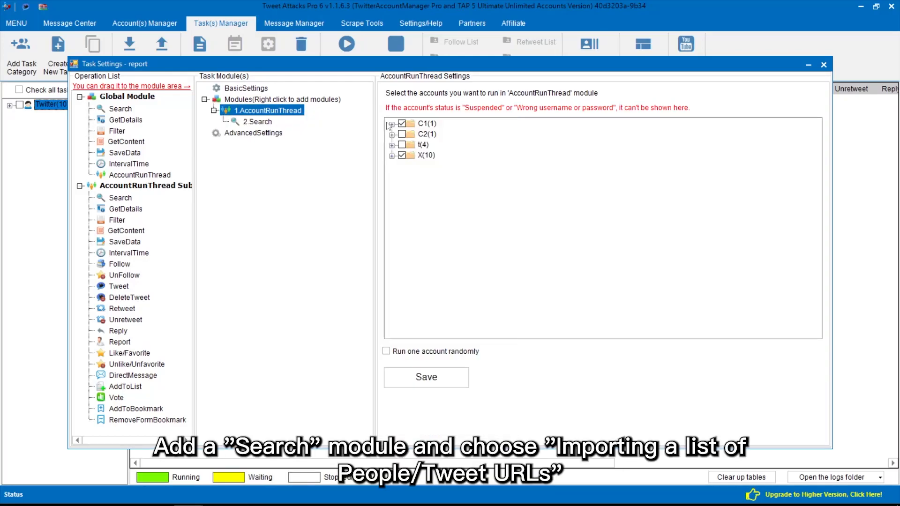
# - Make 2.Search import the party_animals people list, then add a Report module
pyautogui.click(258, 121)
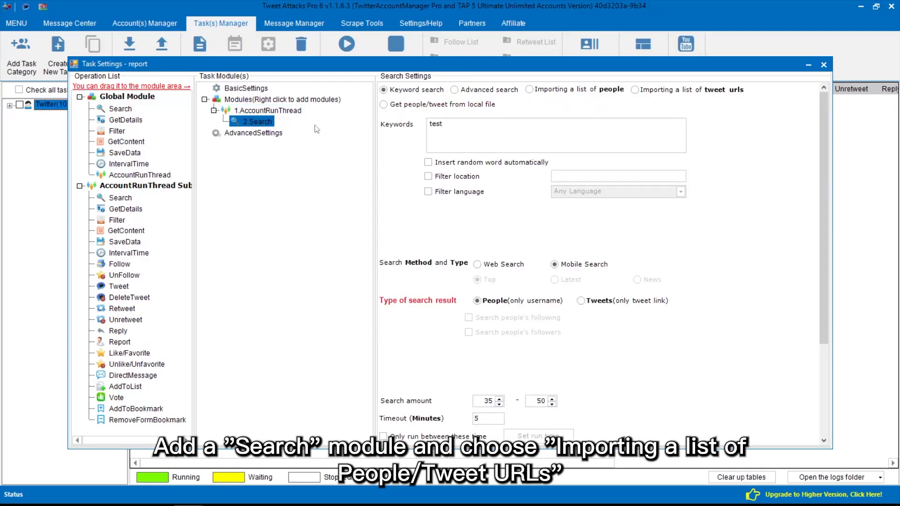
pyautogui.click(528, 89)
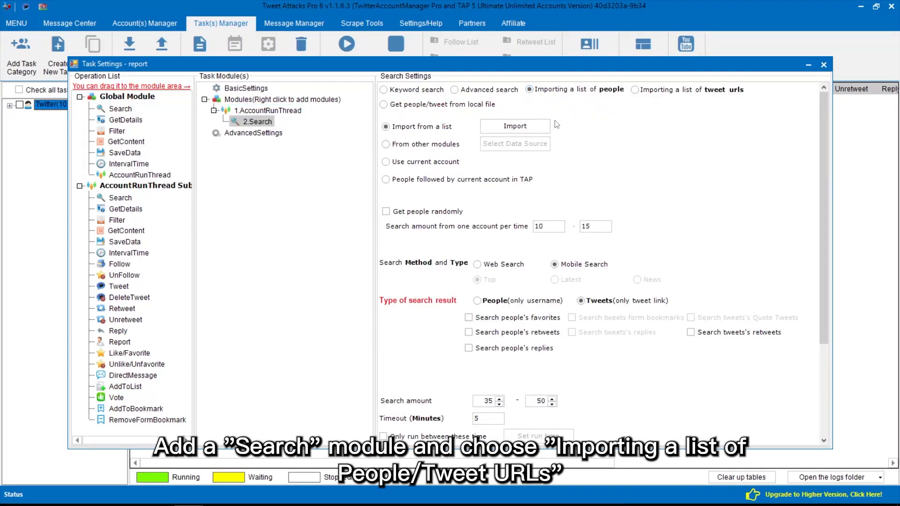
pyautogui.click(514, 126)
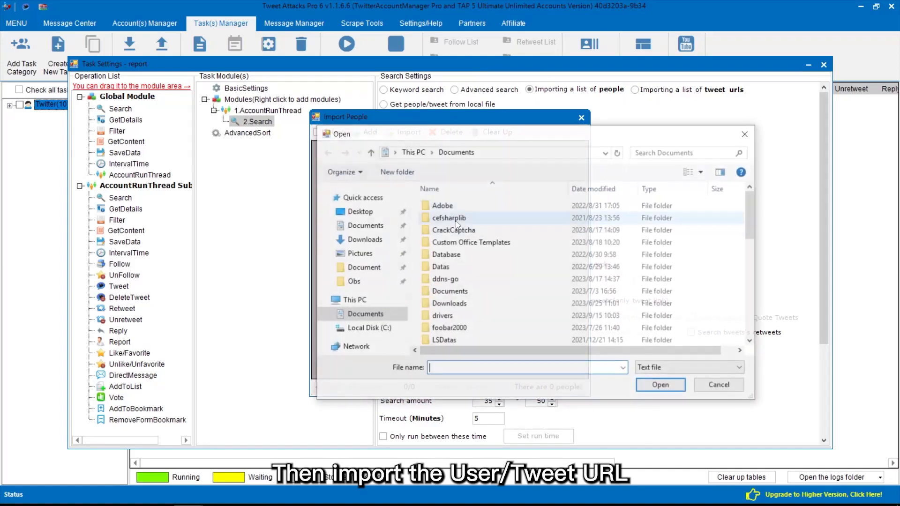
pyautogui.click(659, 384)
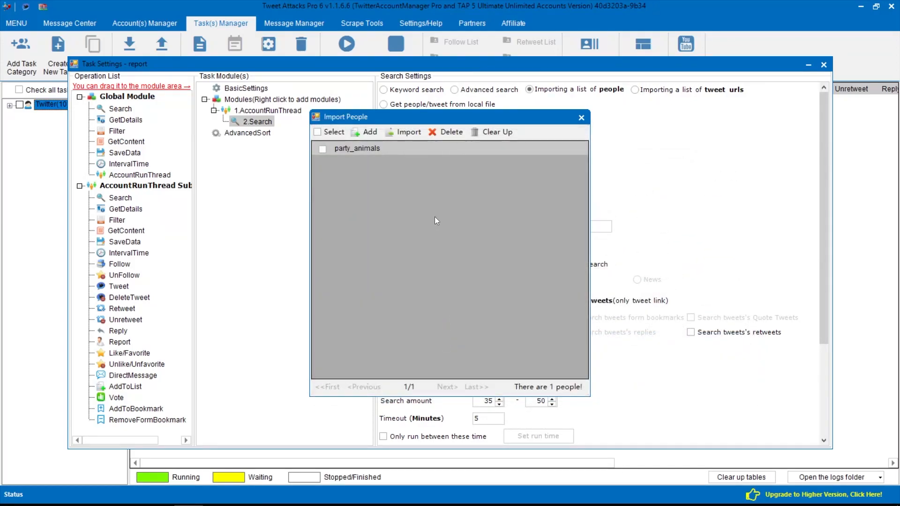
pyautogui.click(316, 131)
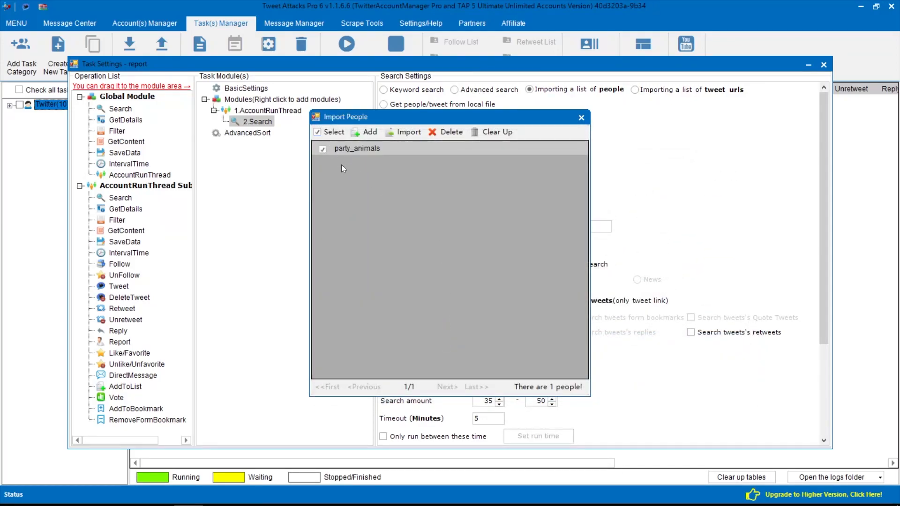
pyautogui.click(581, 117)
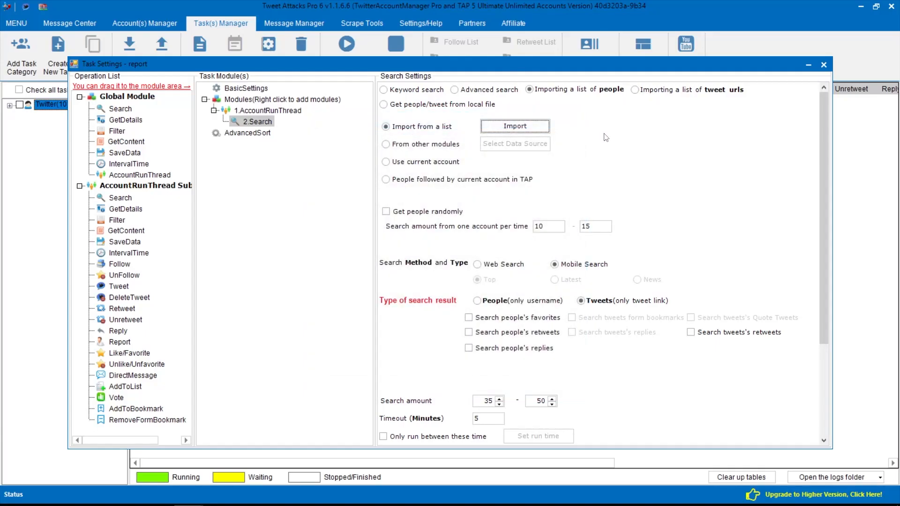
pyautogui.click(477, 300)
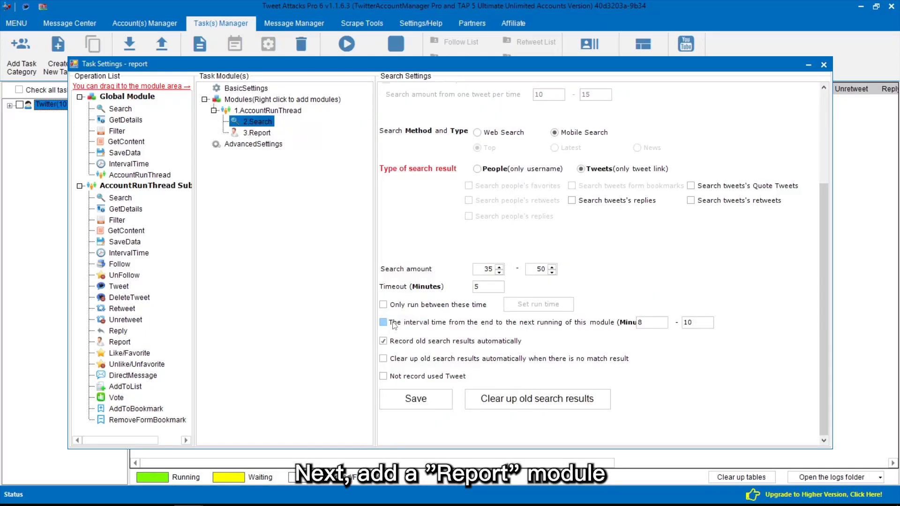
# - Set 3.Report's data source to 2.Search and save the task settings
pyautogui.click(258, 133)
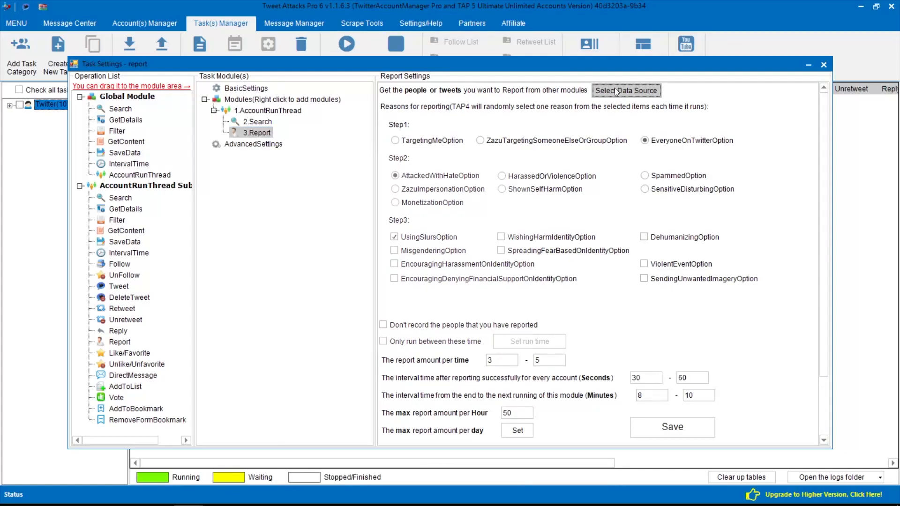
pyautogui.click(626, 90)
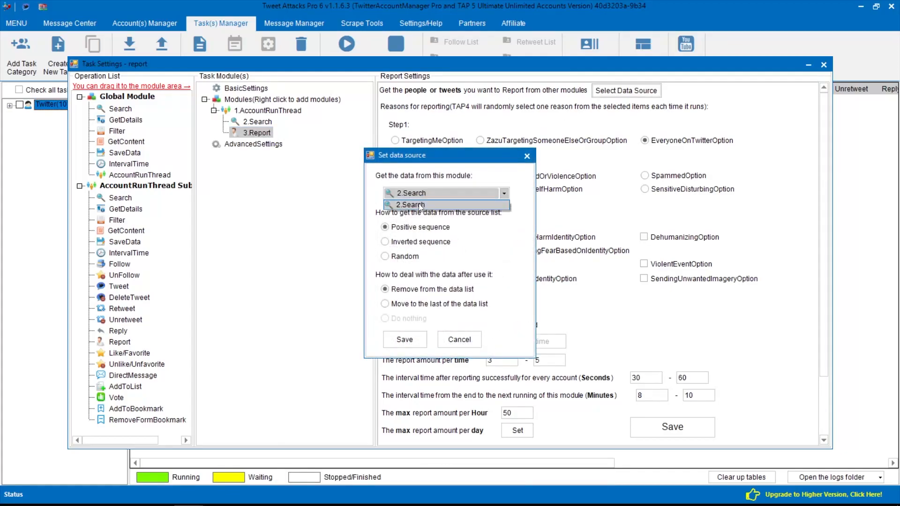
pyautogui.click(408, 205)
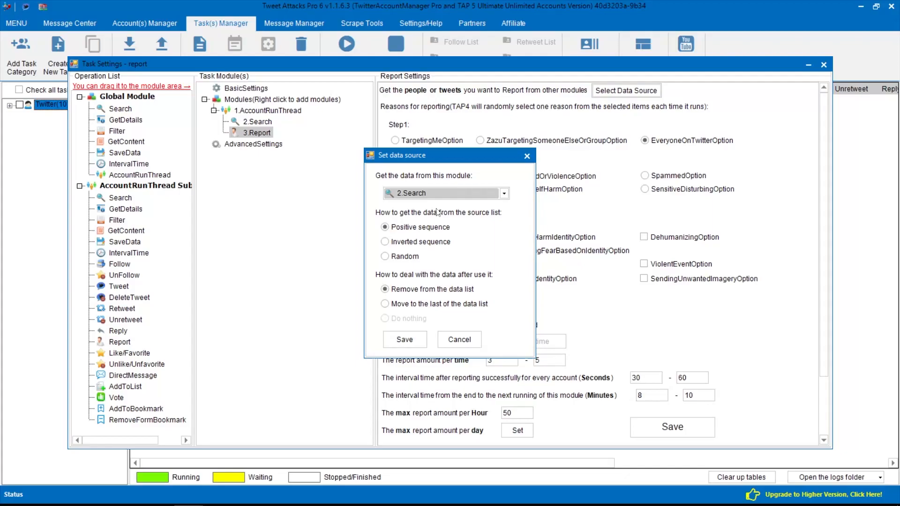
pyautogui.click(404, 339)
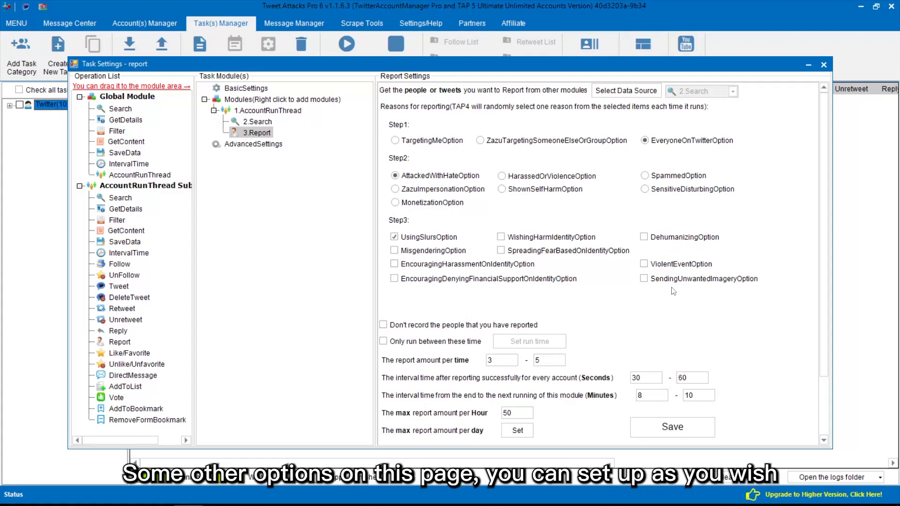
pyautogui.scroll(-3)
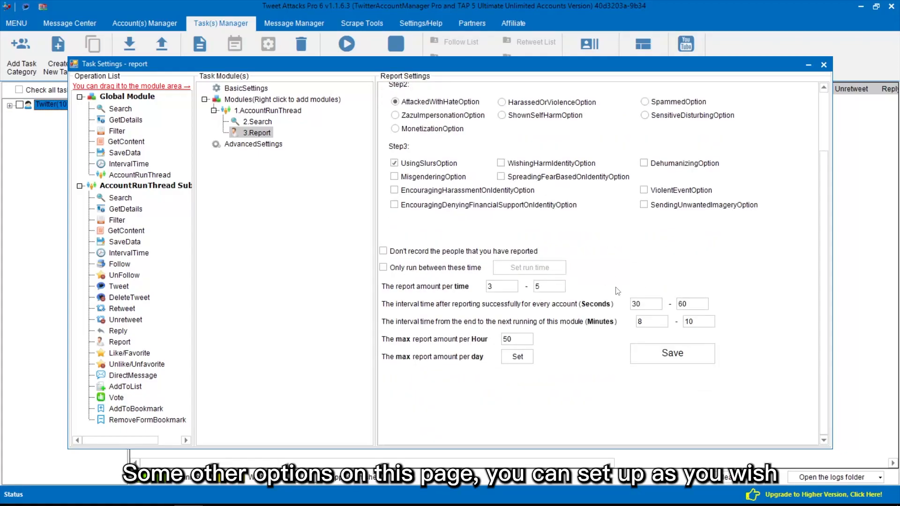
pyautogui.click(672, 353)
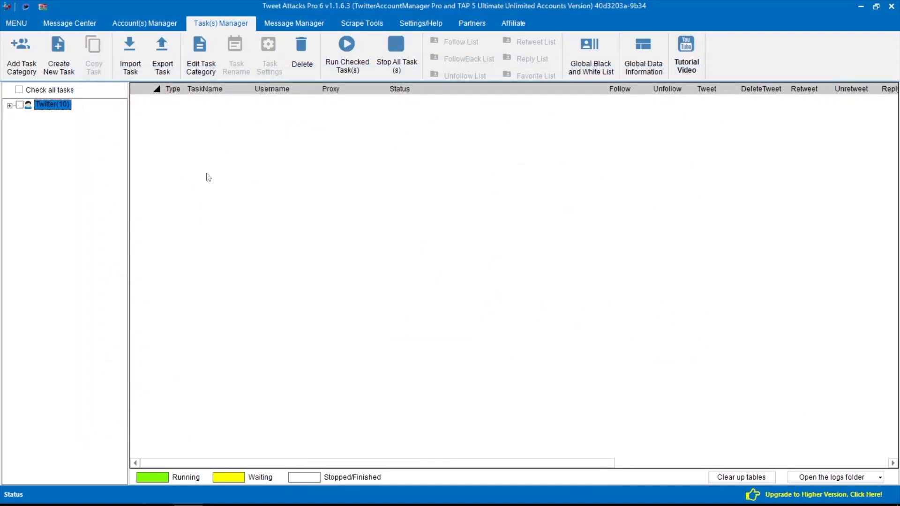
# - Check the report task with all its accounts and run it one time
pyautogui.click(9, 105)
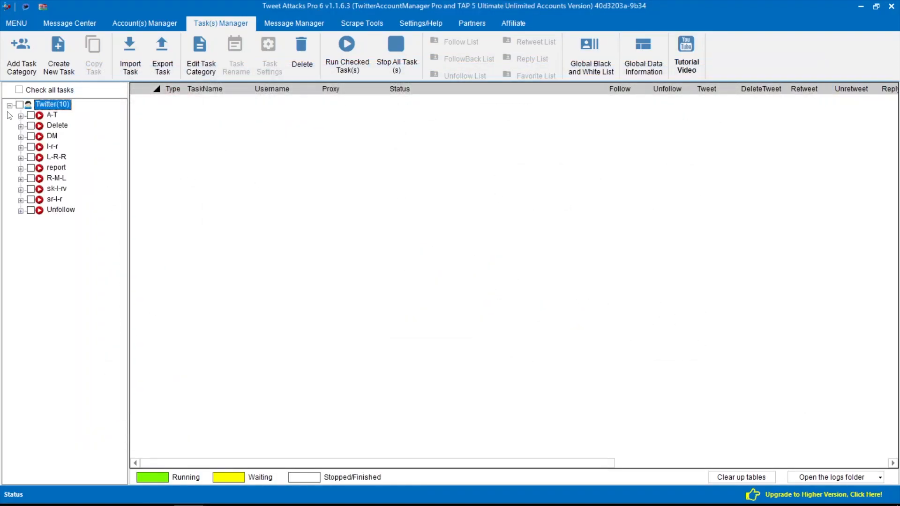
pyautogui.click(21, 168)
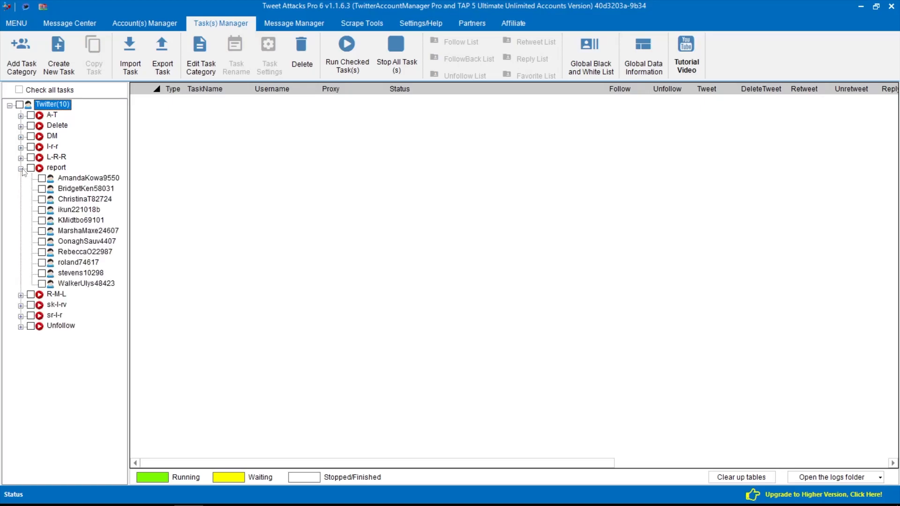
pyautogui.click(31, 167)
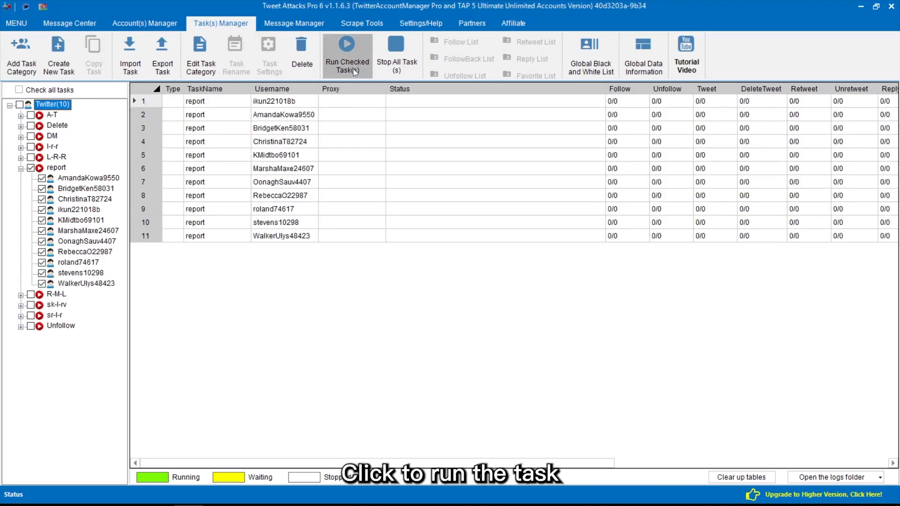
pyautogui.click(347, 54)
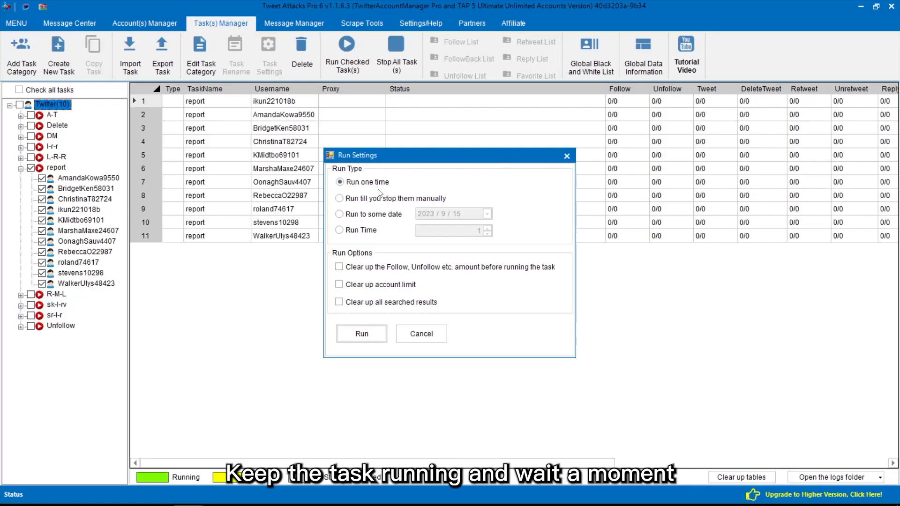
pyautogui.moveTo(361, 334)
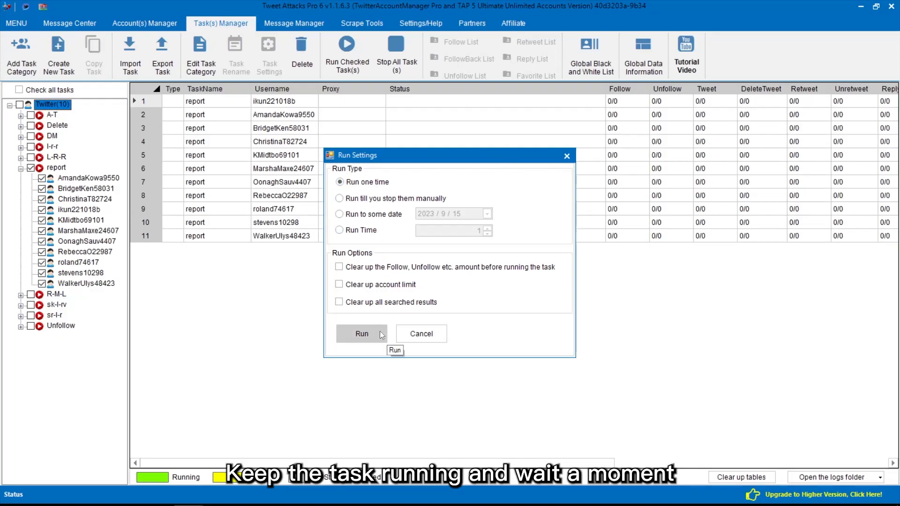
pyautogui.click(361, 333)
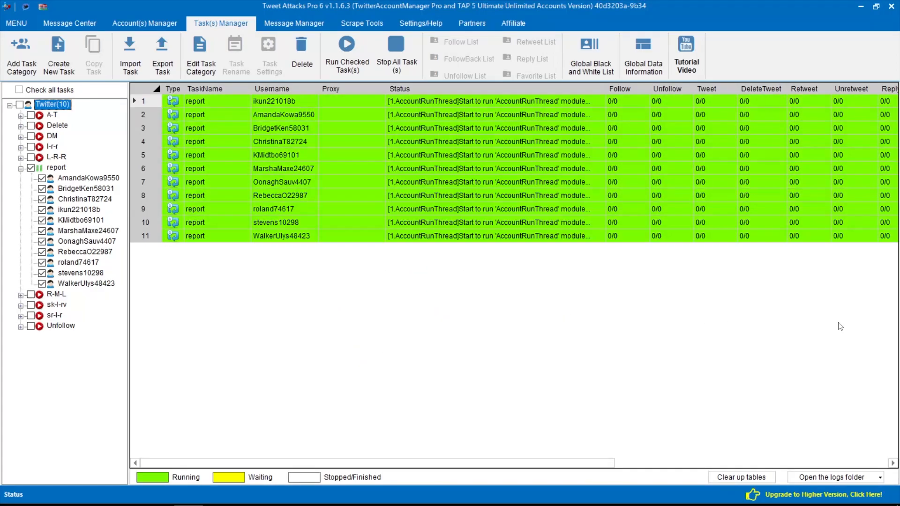